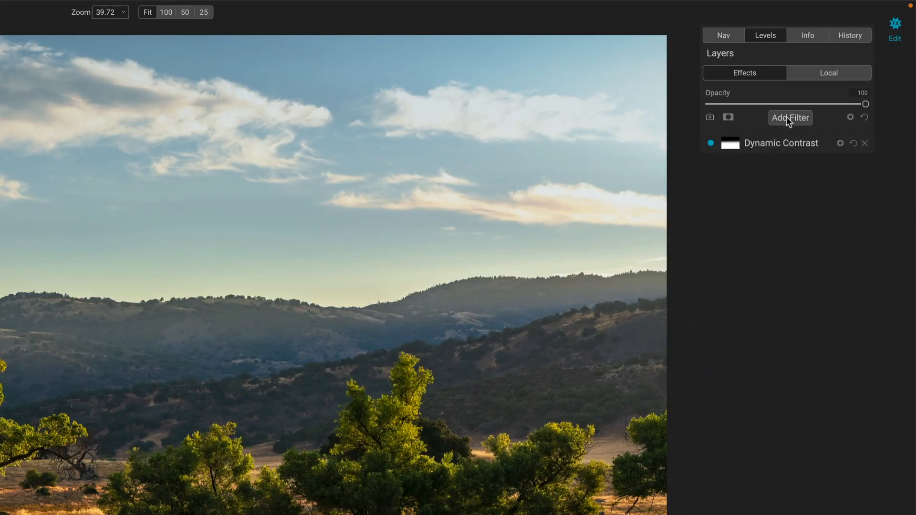
Add a Color Adjustment filter above Dynamic Contrast and display its full white mask for masking
{"action": "left_click", "coordinate": [790, 117]}
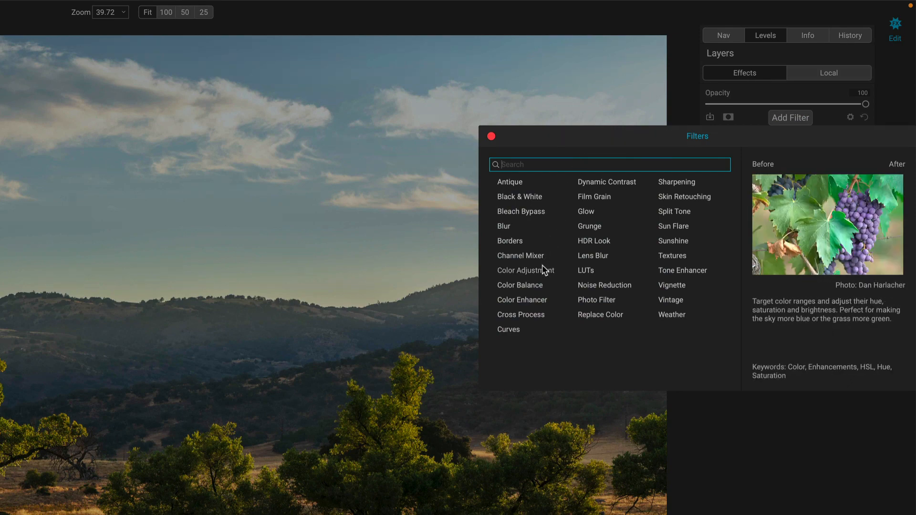
{"action": "left_click", "coordinate": [525, 270]}
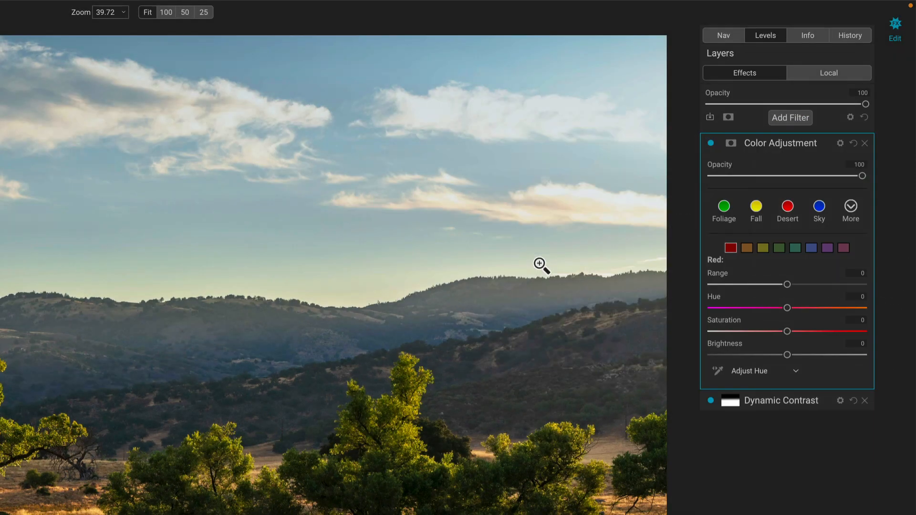
{"action": "left_click", "coordinate": [730, 143]}
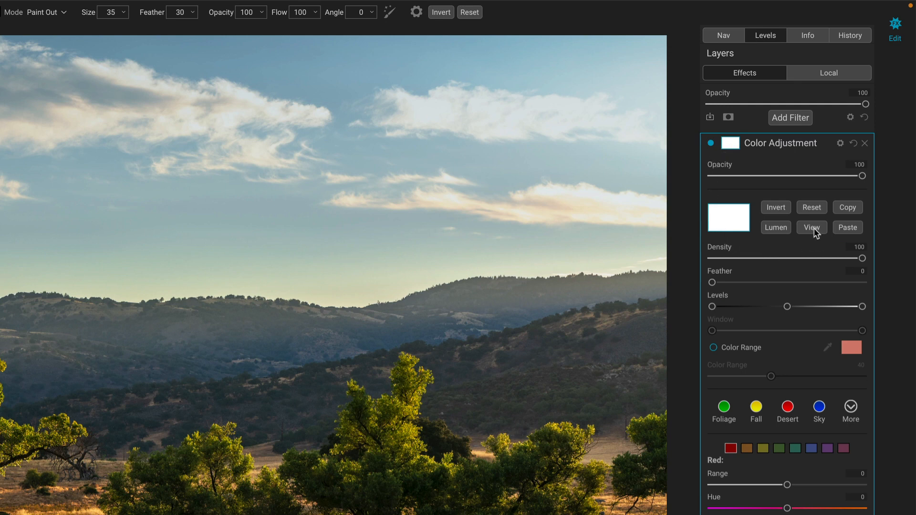
{"action": "left_click", "coordinate": [811, 227]}
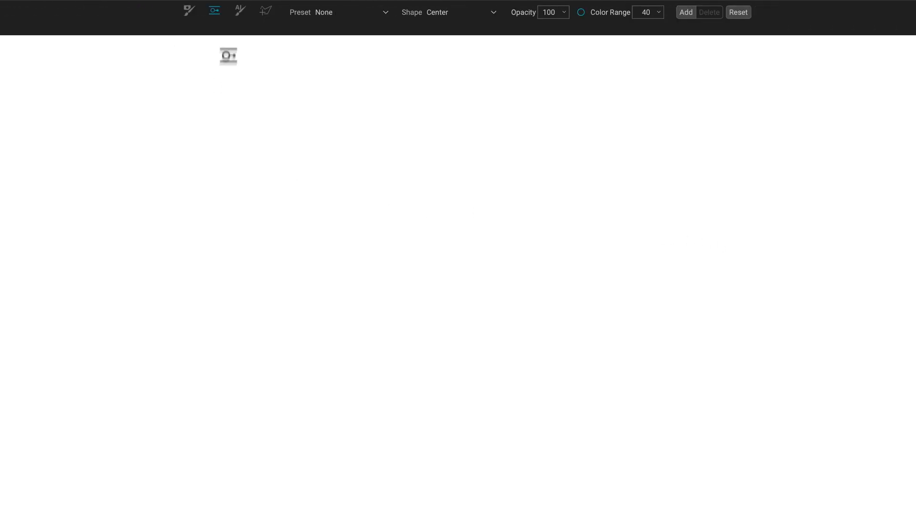
{"action": "mouse_move", "coordinate": [214, 10]}
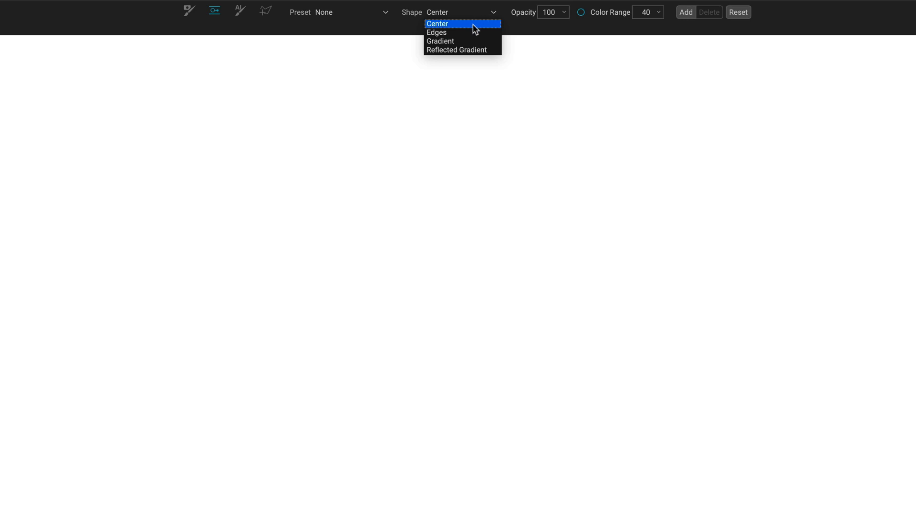
{"action": "left_click", "coordinate": [437, 24]}
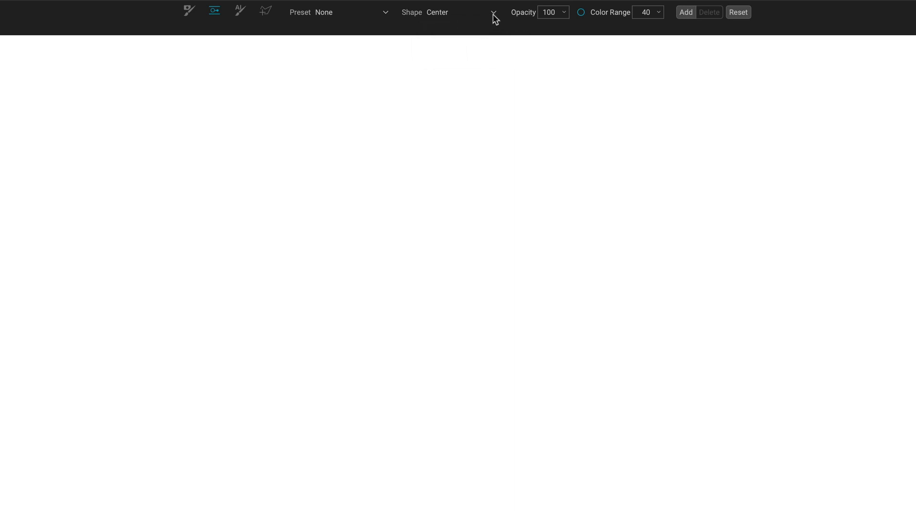
{"action": "mouse_move", "coordinate": [524, 15]}
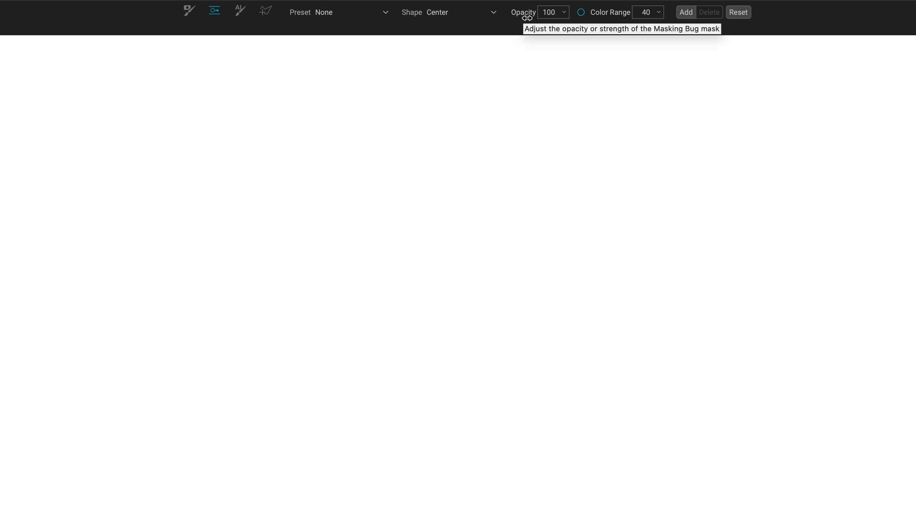
{"action": "mouse_move", "coordinate": [679, 23]}
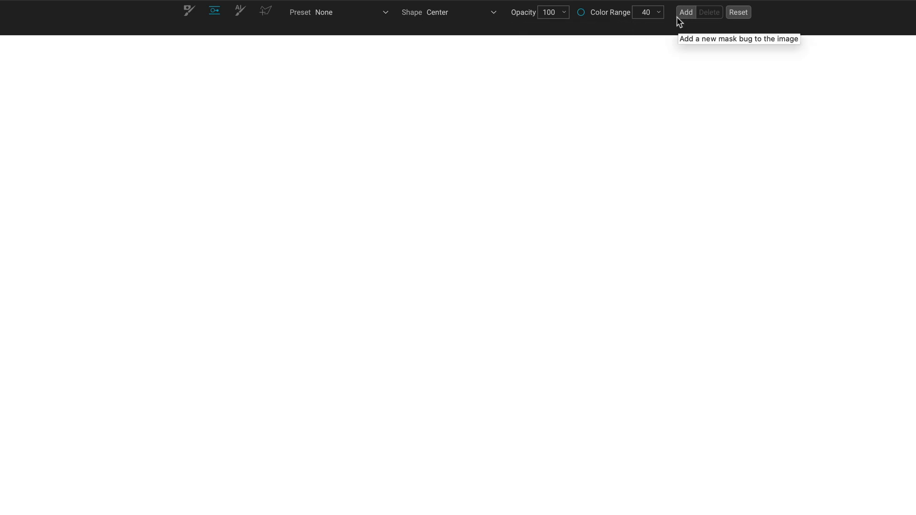
Add a masking bug to the Color Adjustment mask, trying the Edges shape before returning to Center
{"action": "left_click", "coordinate": [685, 12]}
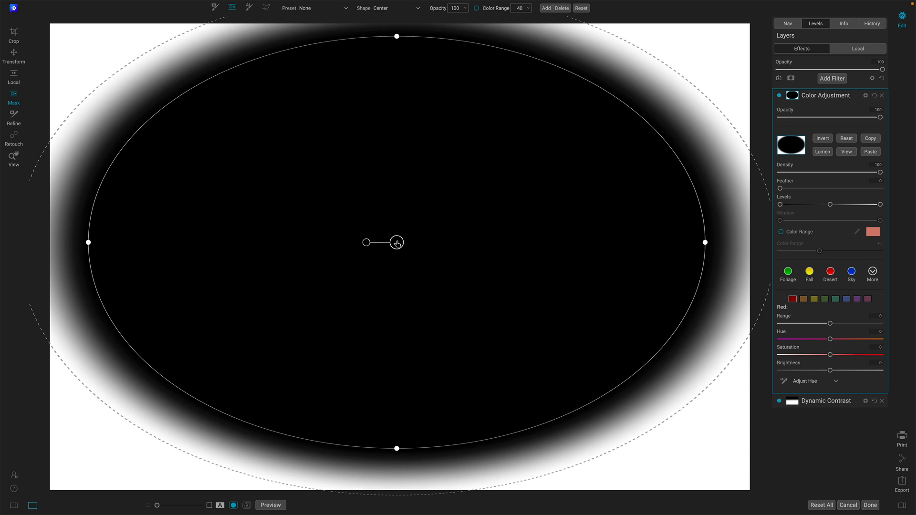
{"action": "mouse_move", "coordinate": [420, 21]}
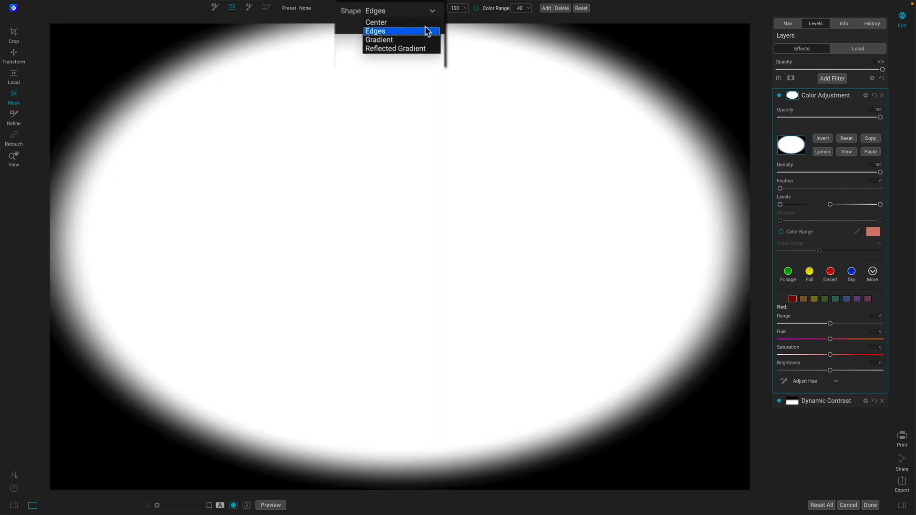
{"action": "left_click", "coordinate": [375, 23]}
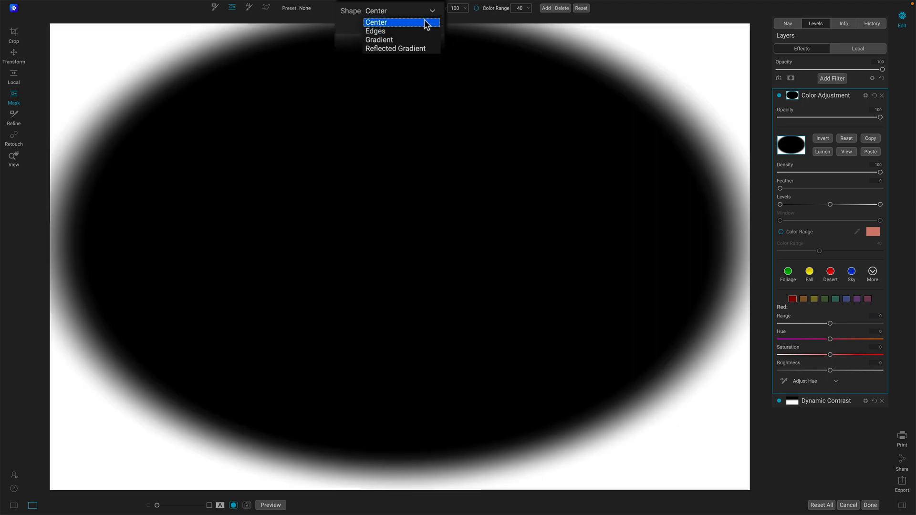
{"action": "left_click", "coordinate": [376, 23]}
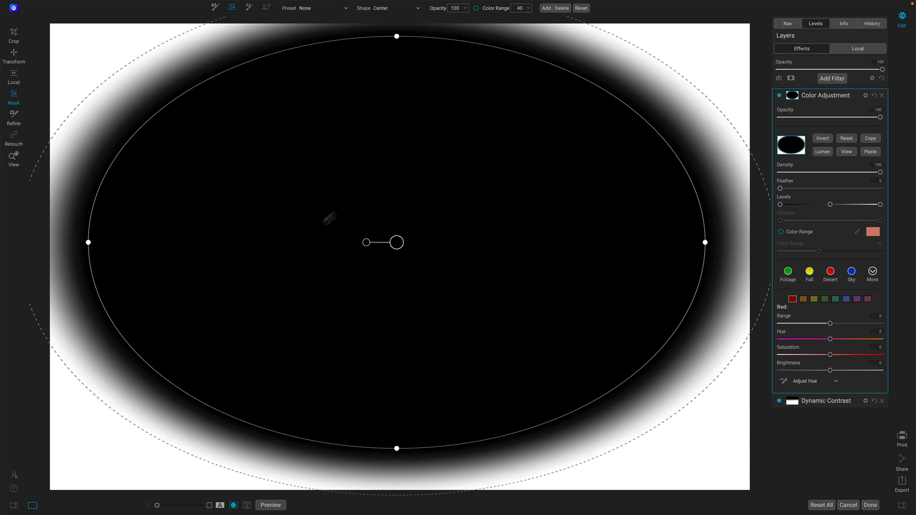
{"action": "left_click", "coordinate": [388, 8]}
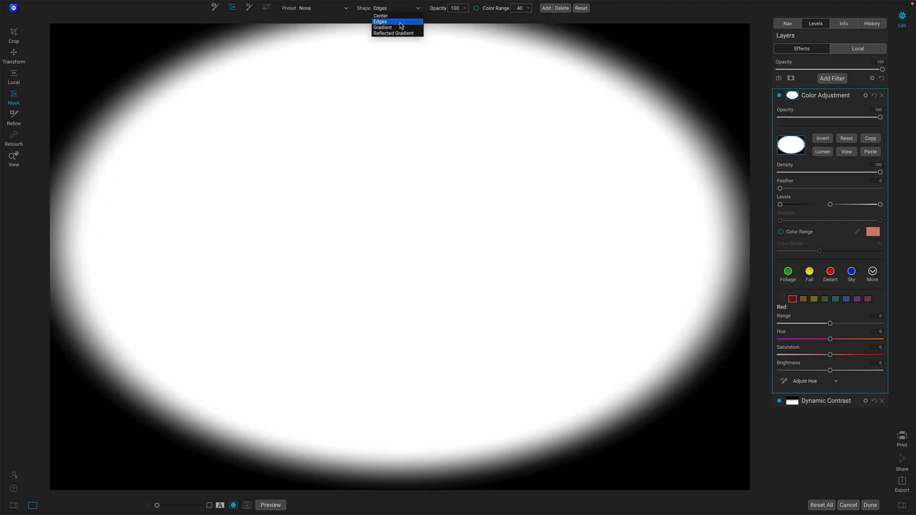
{"action": "left_click", "coordinate": [380, 22]}
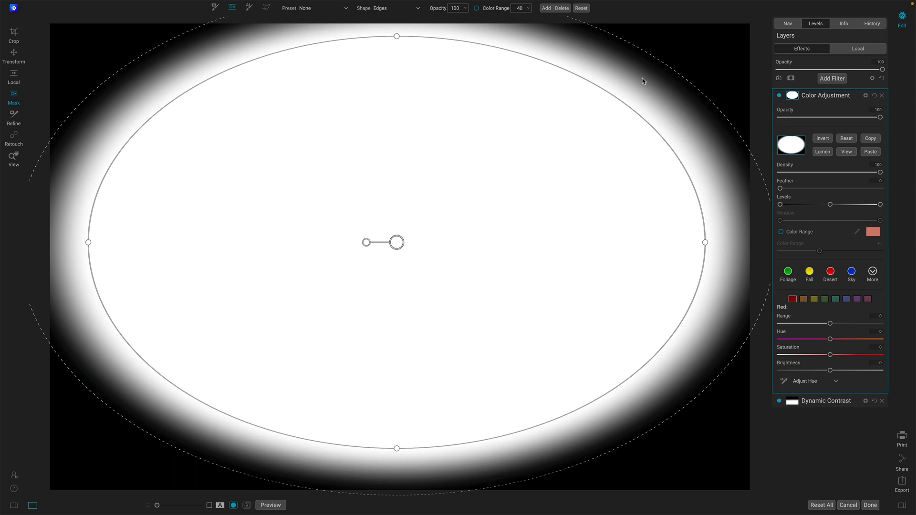
{"action": "mouse_move", "coordinate": [391, 261]}
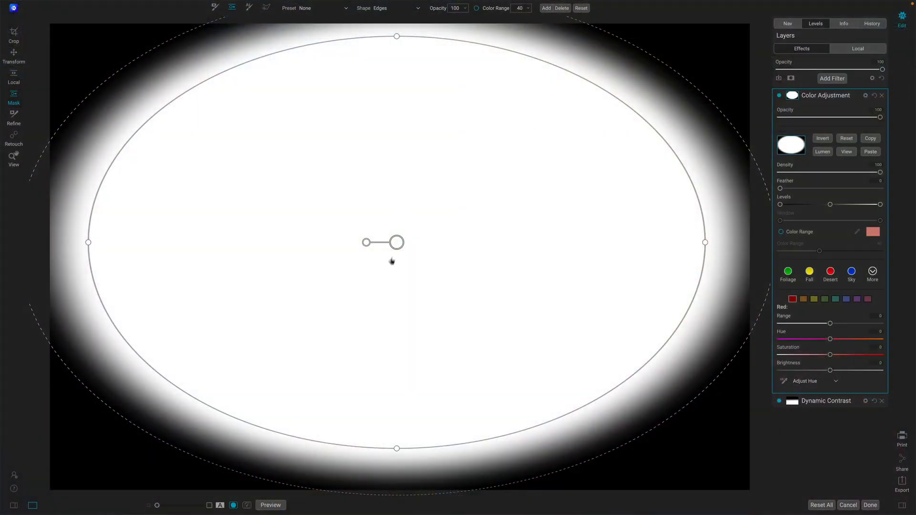
{"action": "left_click", "coordinate": [396, 7]}
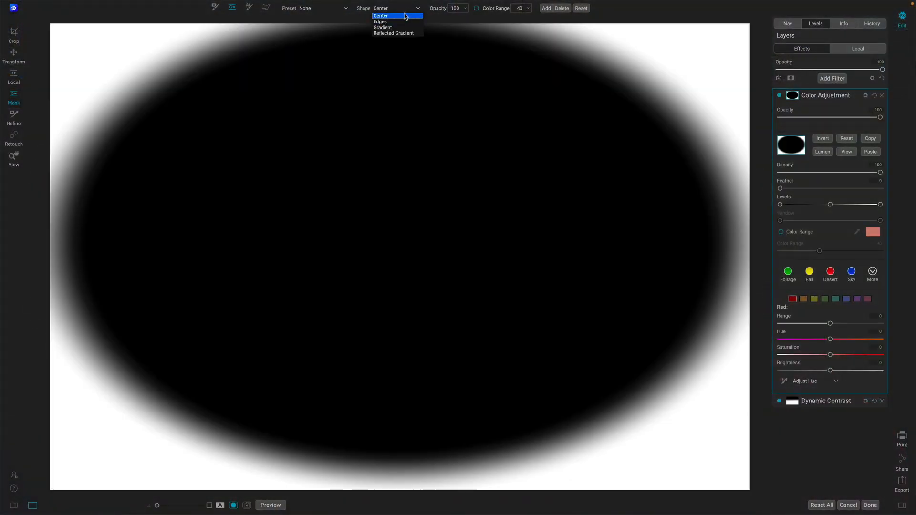
{"action": "left_click", "coordinate": [380, 15]}
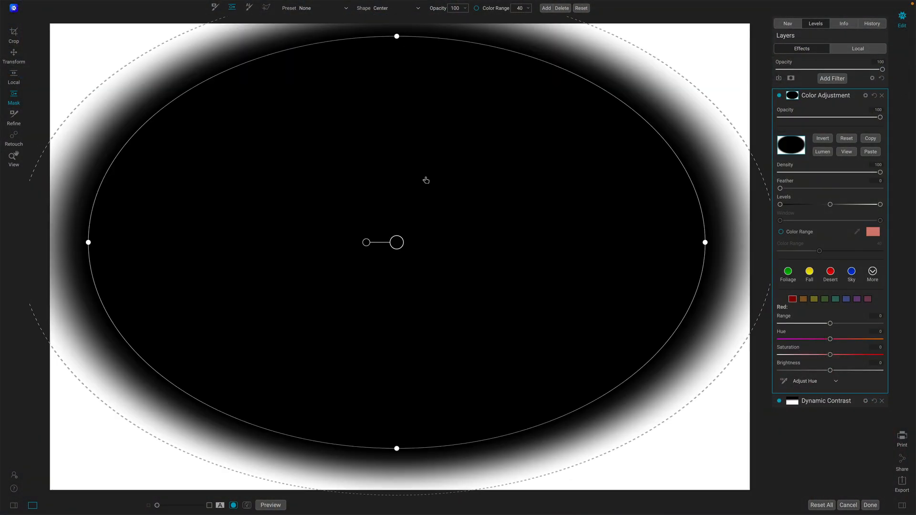
{"action": "left_click", "coordinate": [414, 8]}
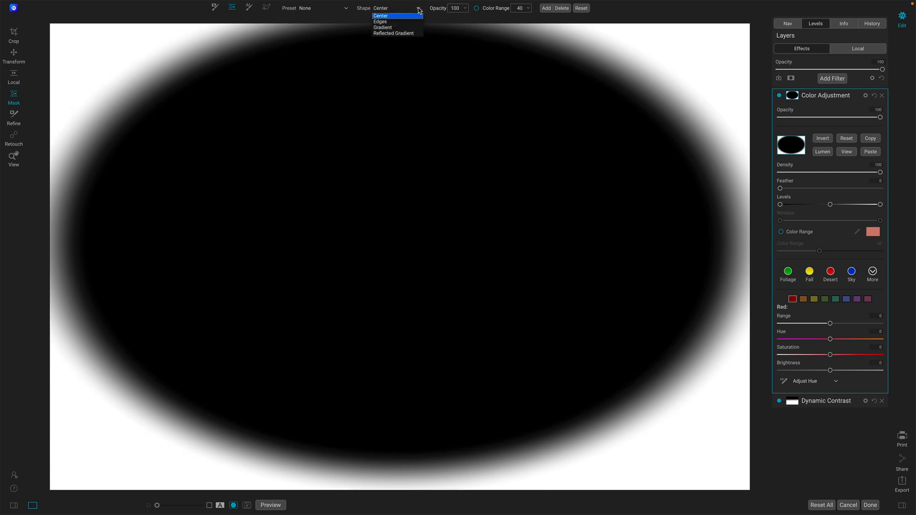
{"action": "mouse_move", "coordinate": [409, 16]}
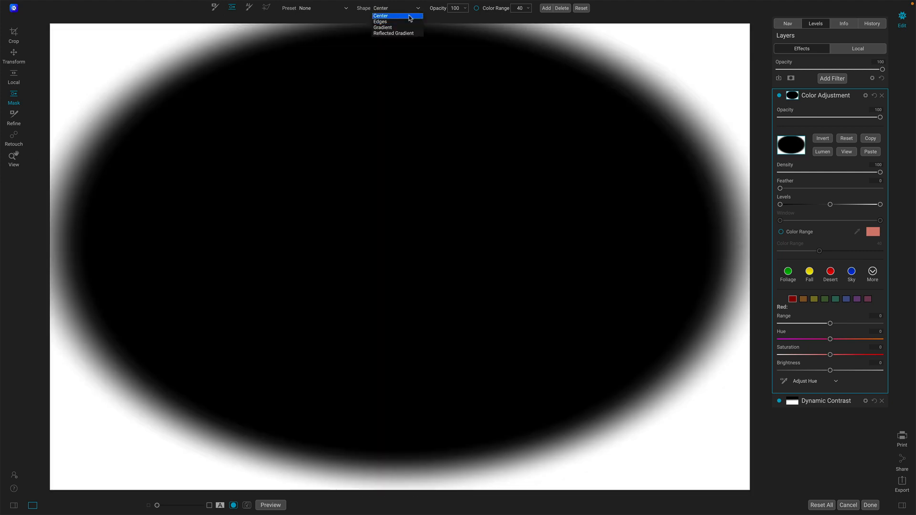
Keep the mask bug on the Center shape for the second, tilted lower-right ellipse
{"action": "left_click", "coordinate": [380, 16]}
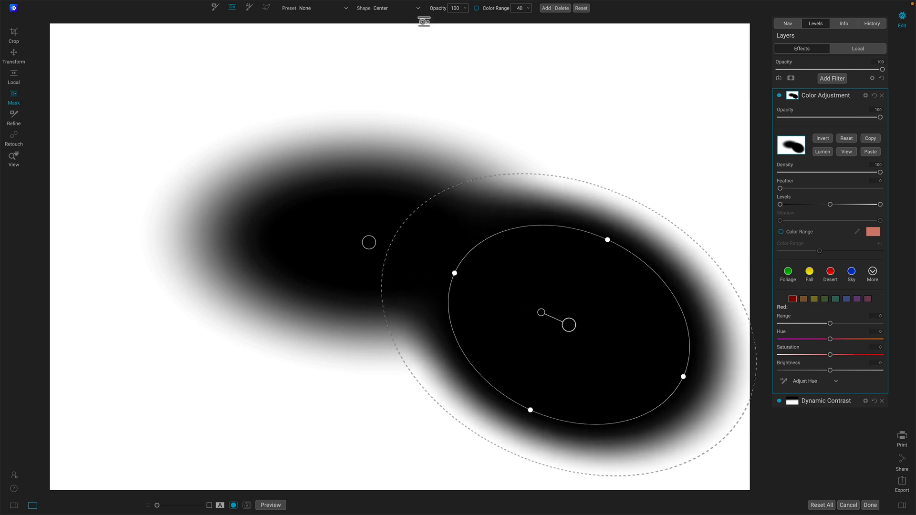
Keep the Center shape and delete the lower-right ellipse, leaving one oval left of centre
{"action": "left_click", "coordinate": [398, 8]}
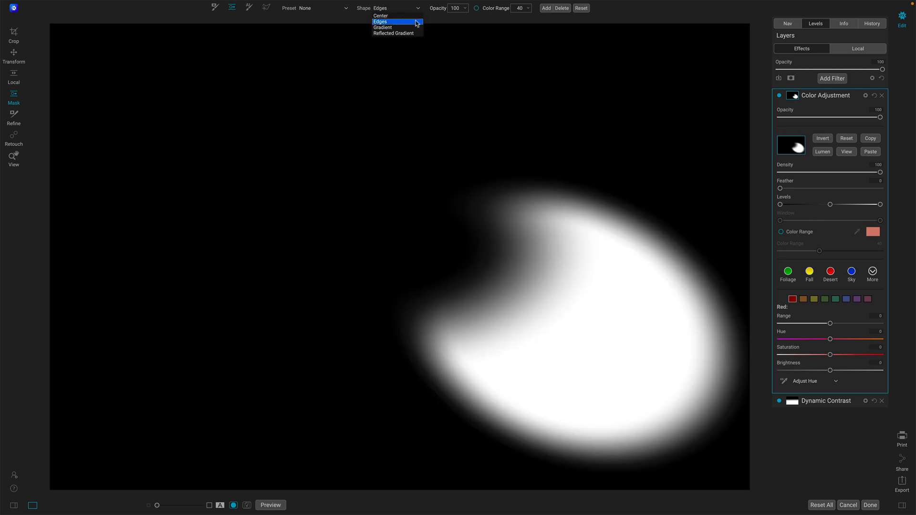
{"action": "left_click", "coordinate": [380, 16]}
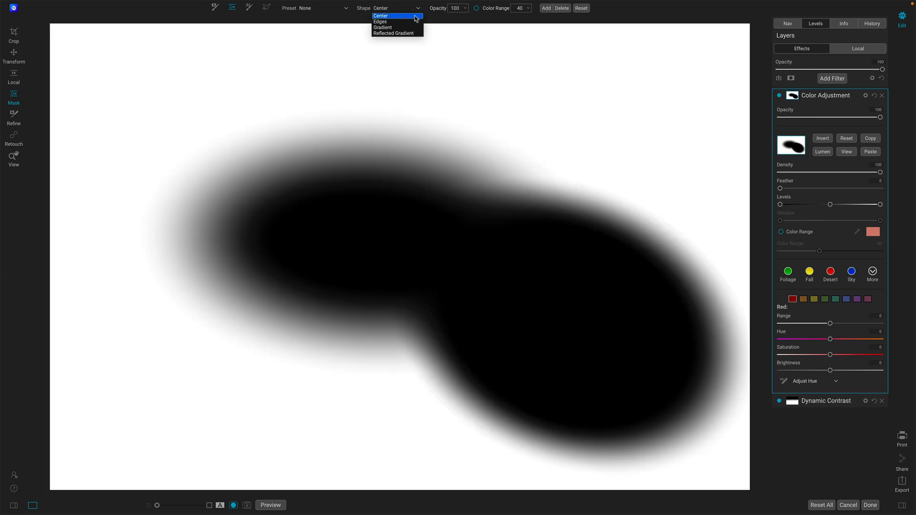
{"action": "left_click", "coordinate": [380, 15]}
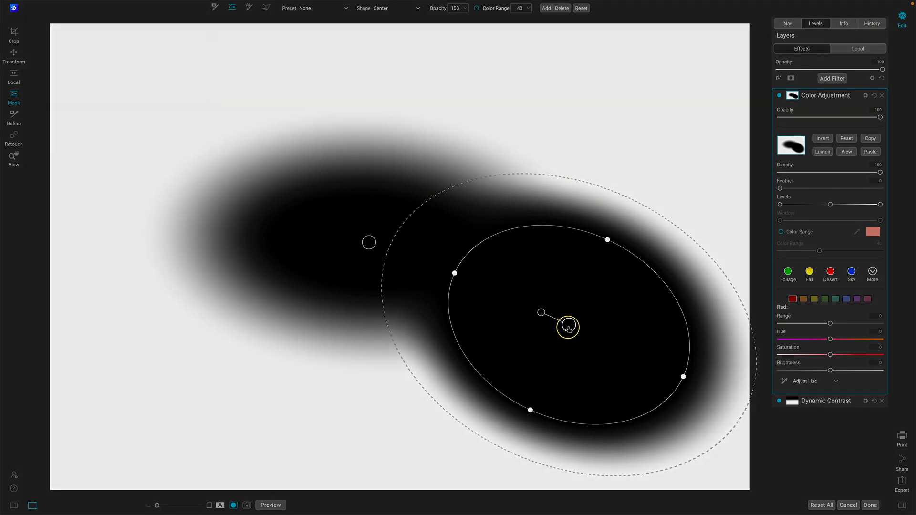
{"action": "left_click", "coordinate": [561, 8]}
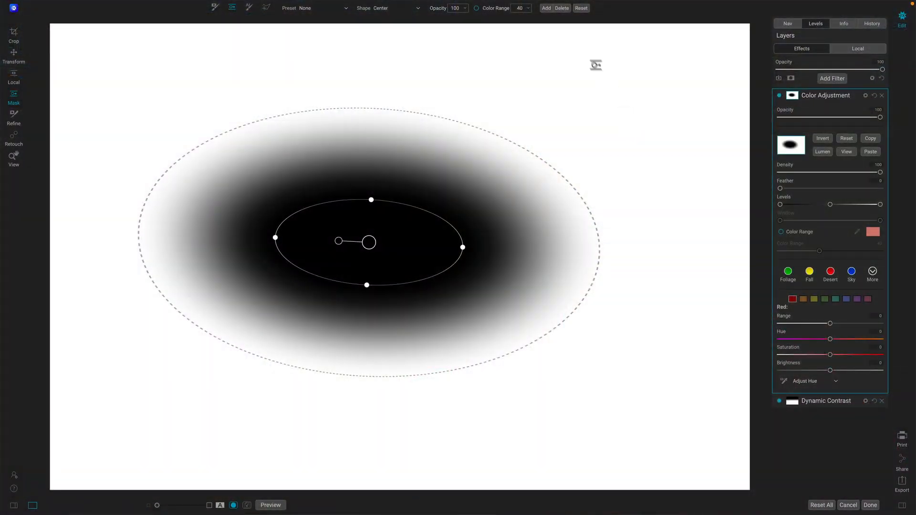
Reset the Color Adjustment mask and target the Foliage greens, raising their saturation to 20
{"action": "left_click", "coordinate": [822, 139]}
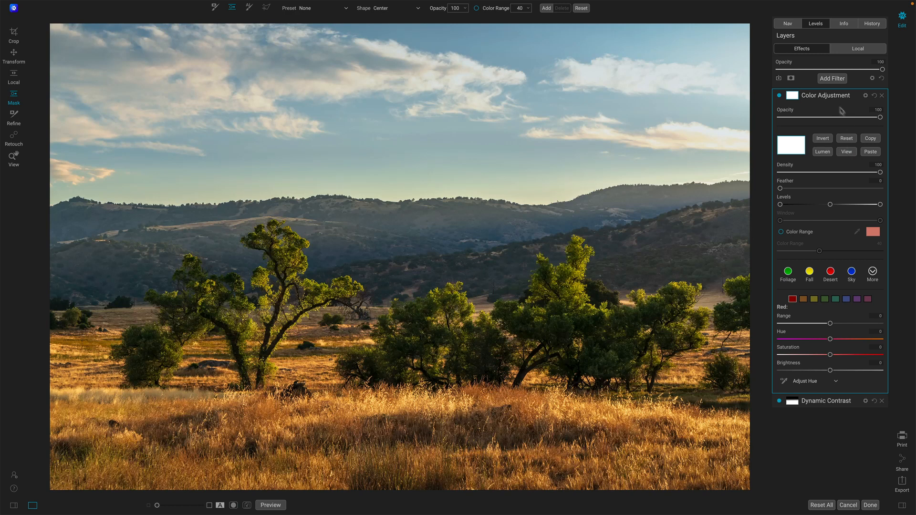
{"action": "mouse_move", "coordinate": [822, 125]}
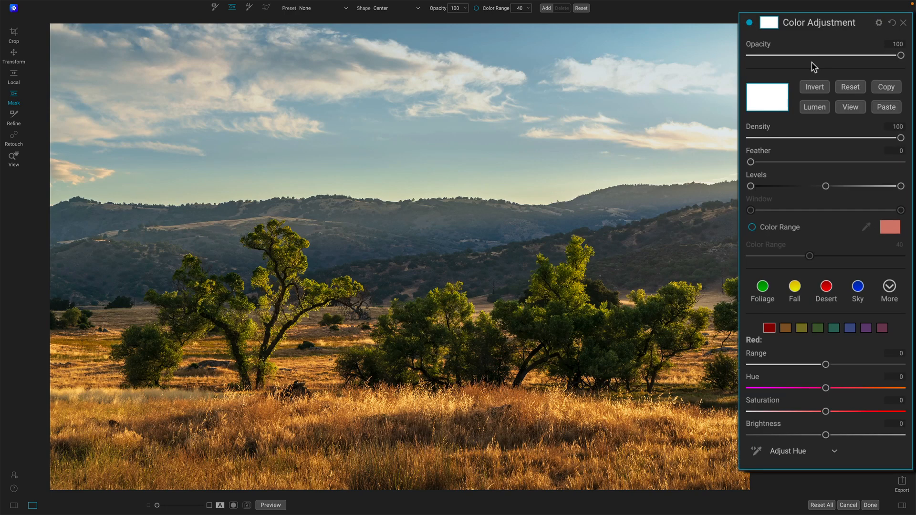
{"action": "left_click", "coordinate": [762, 291]}
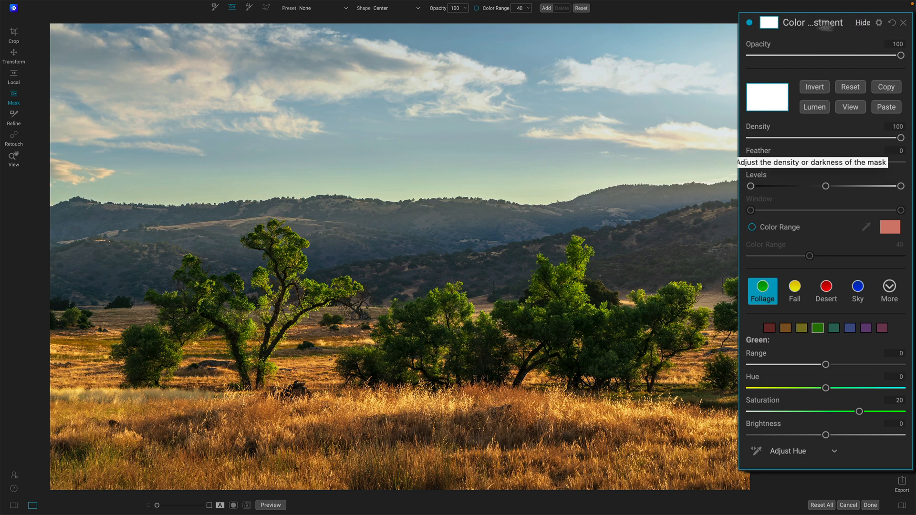
{"action": "mouse_move", "coordinate": [902, 56]}
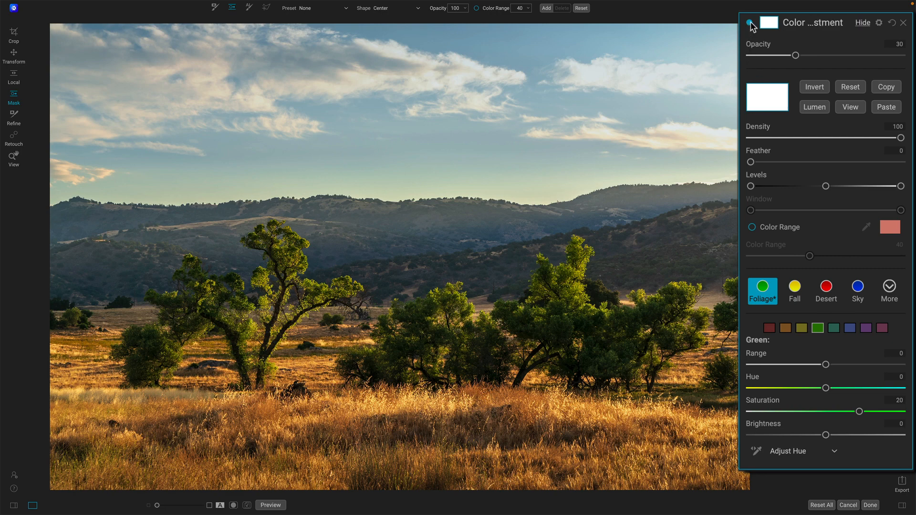
Toggle the Color Adjustment layer off to compare the photo without the greens boost
{"action": "left_click", "coordinate": [752, 22]}
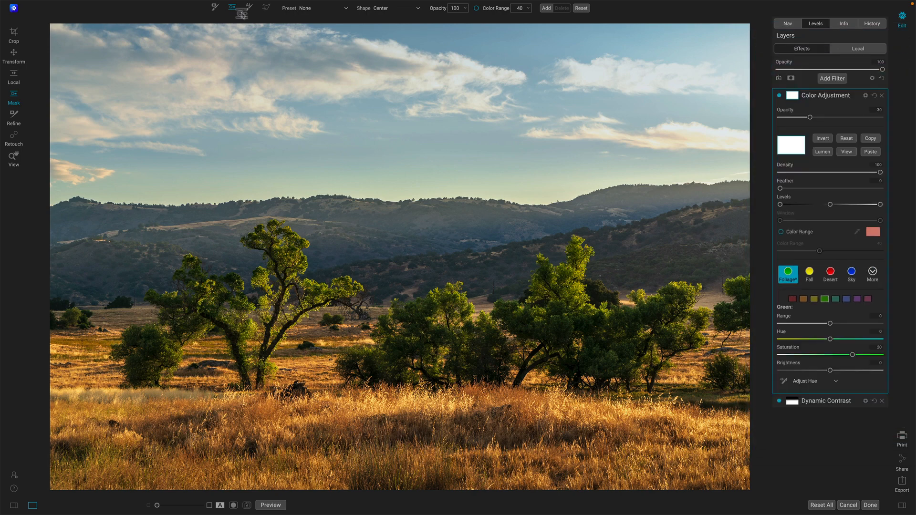
{"action": "mouse_move", "coordinate": [233, 9]}
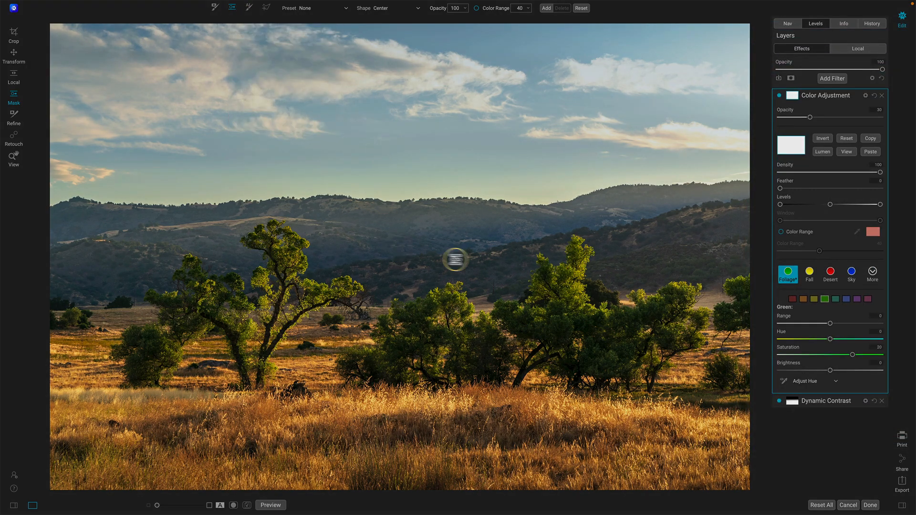
{"action": "mouse_move", "coordinate": [516, 263]}
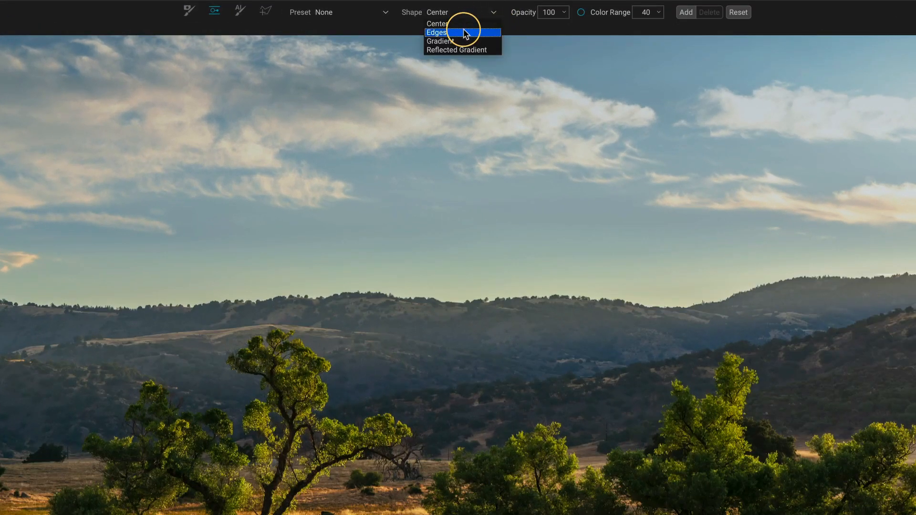
Shape the mask as an Edges-style oval around the left trees, toggling the layer to check
{"action": "left_click", "coordinate": [437, 32]}
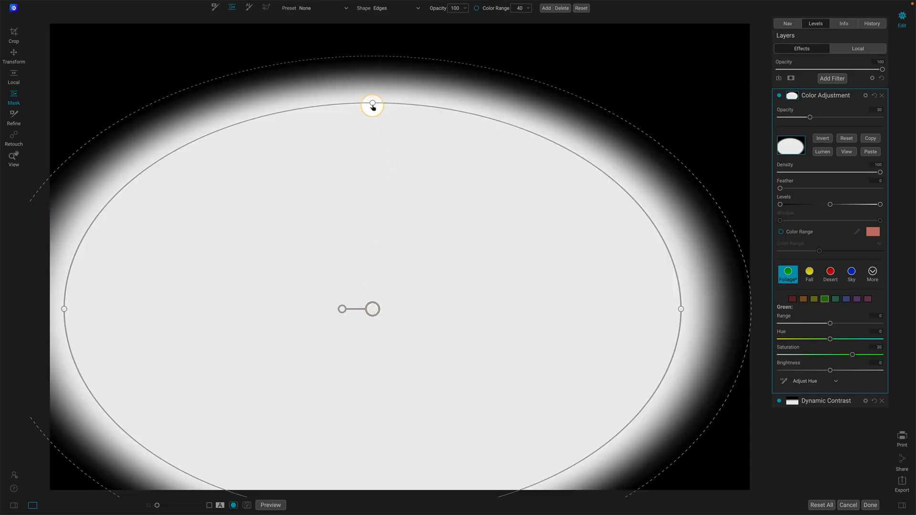
{"action": "left_click_drag", "start_coordinate": [372, 107], "coordinate": [372, 197]}
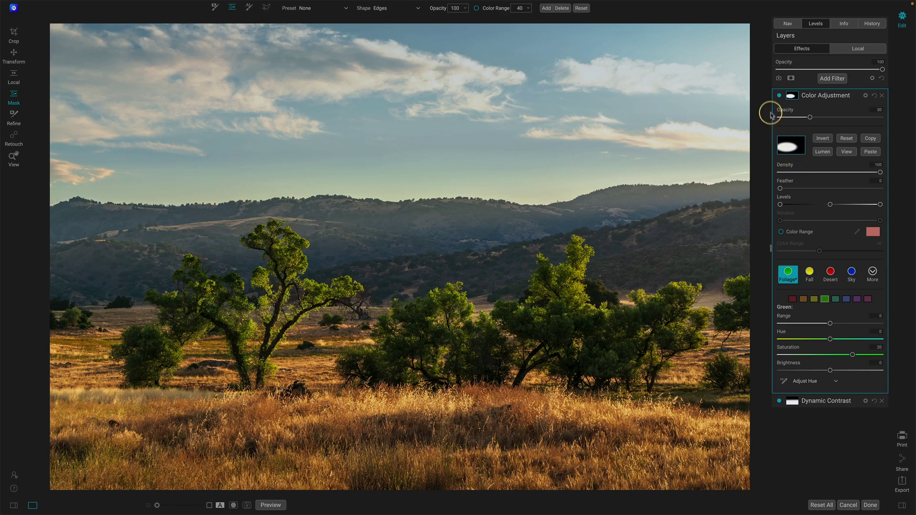
{"action": "left_click", "coordinate": [780, 95]}
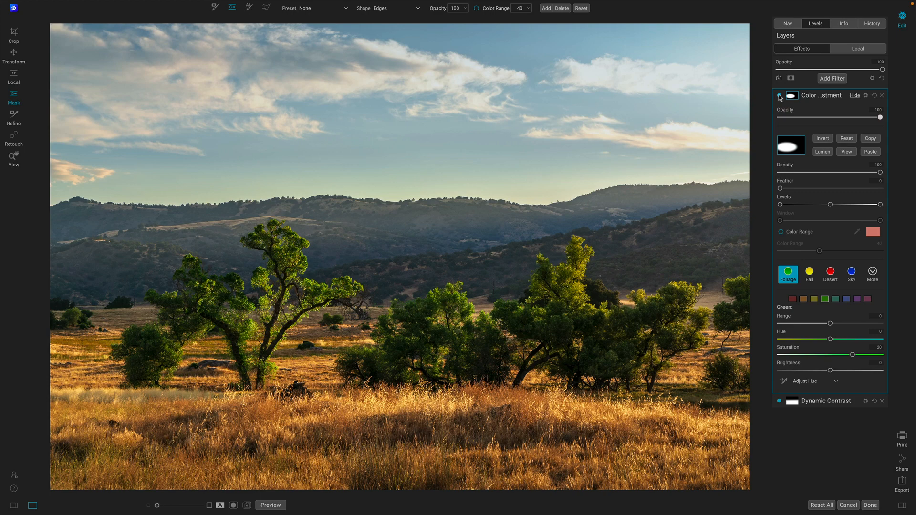
{"action": "left_click", "coordinate": [779, 95]}
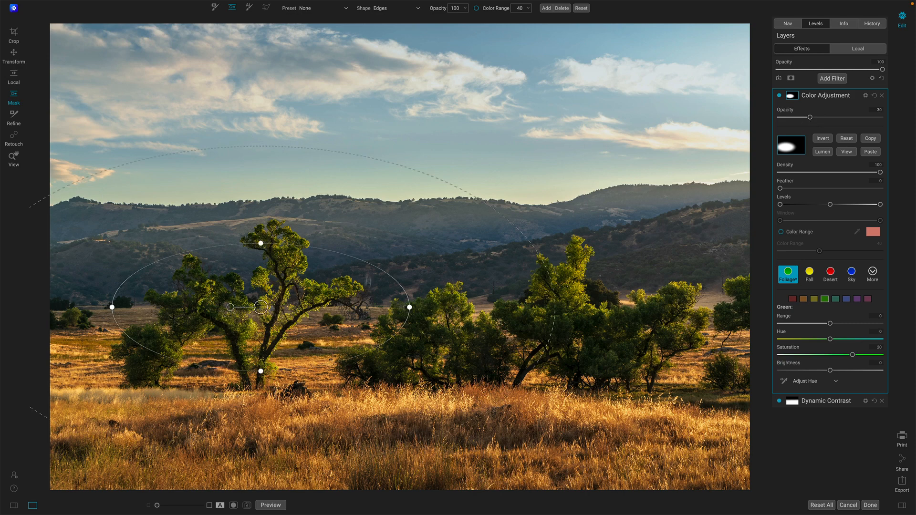
{"action": "mouse_move", "coordinate": [645, 295]}
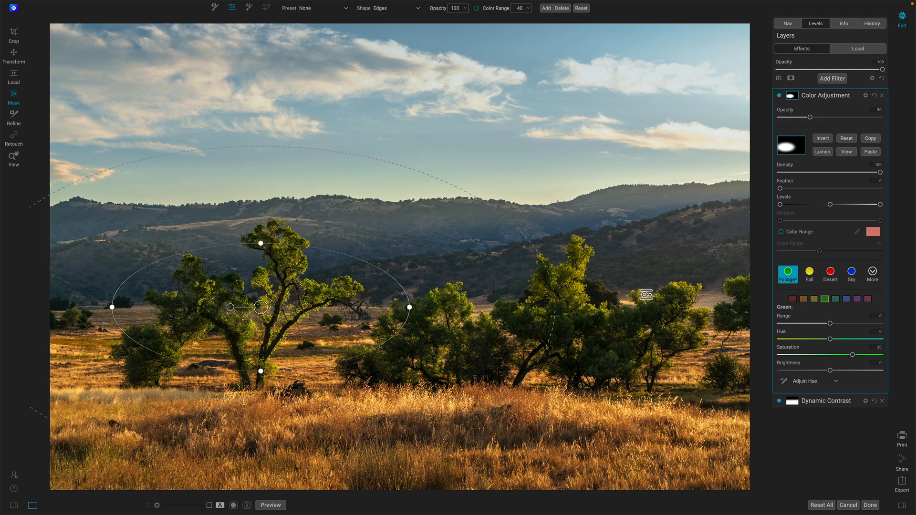
Switch to the View tool to see the oval-masked green saturation boost
{"action": "left_click", "coordinate": [779, 95]}
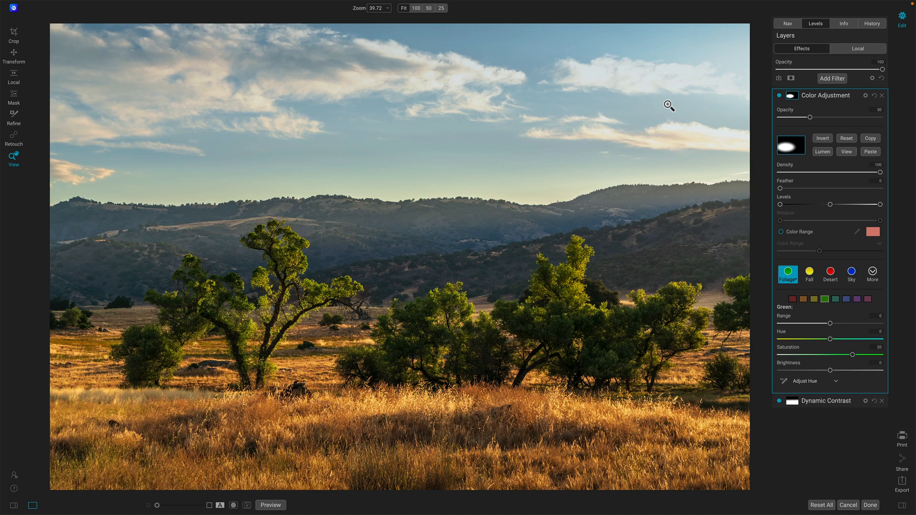
{"action": "mouse_move", "coordinate": [754, 73]}
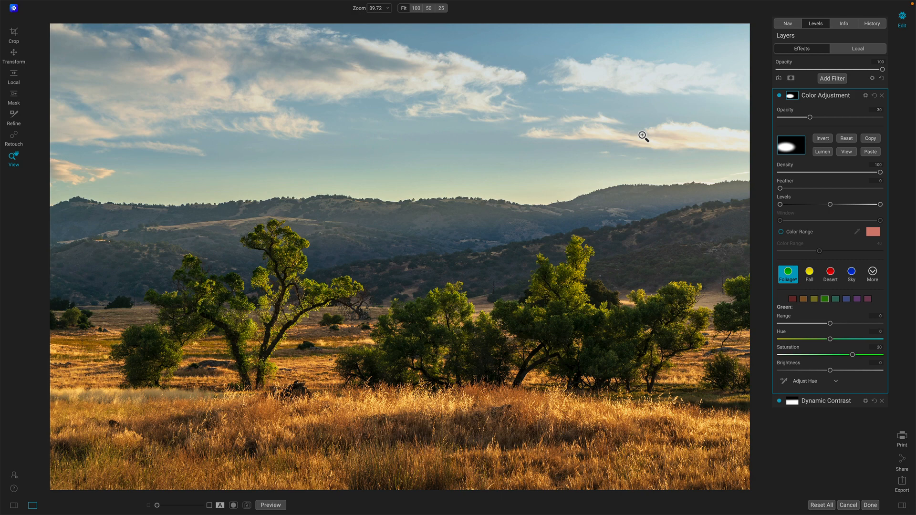
{"action": "mouse_move", "coordinate": [630, 141]}
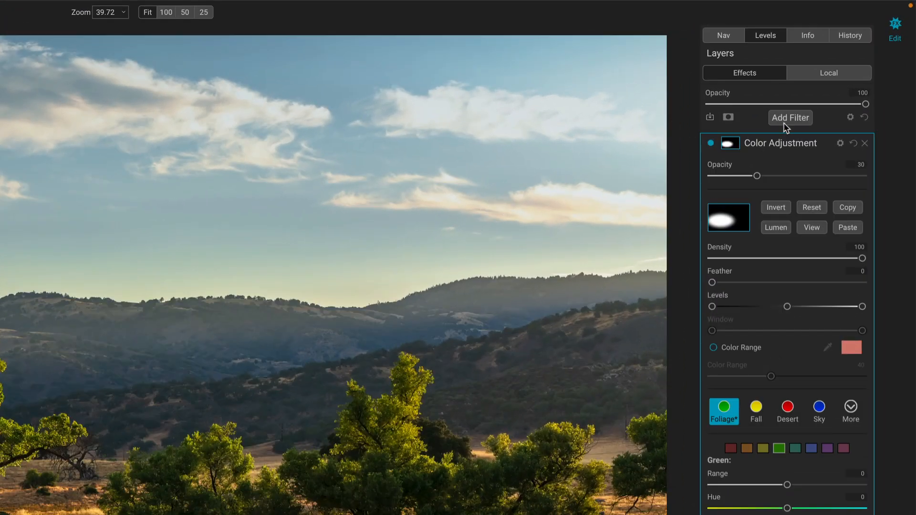
Add a Photo Filter layer using the Yellow preset with amount 15, polarizer 29, Subtle mode
{"action": "left_click", "coordinate": [789, 117]}
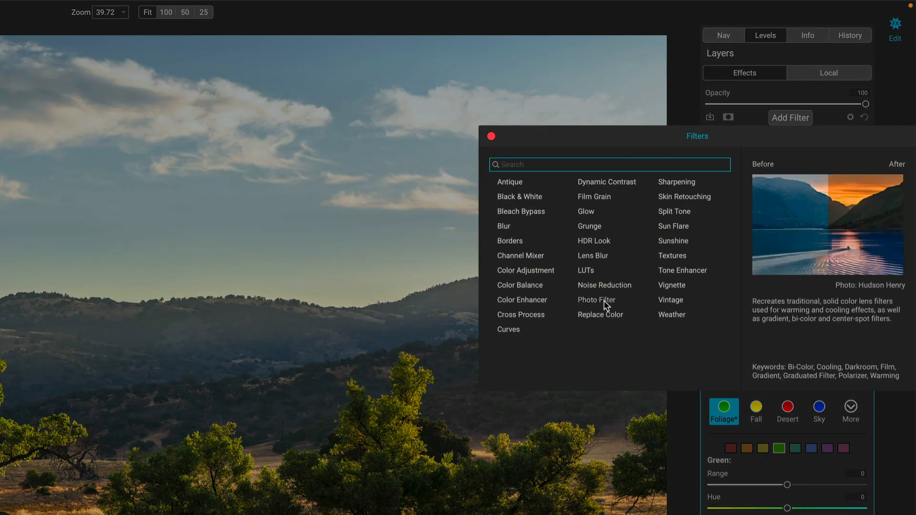
{"action": "left_click", "coordinate": [596, 299]}
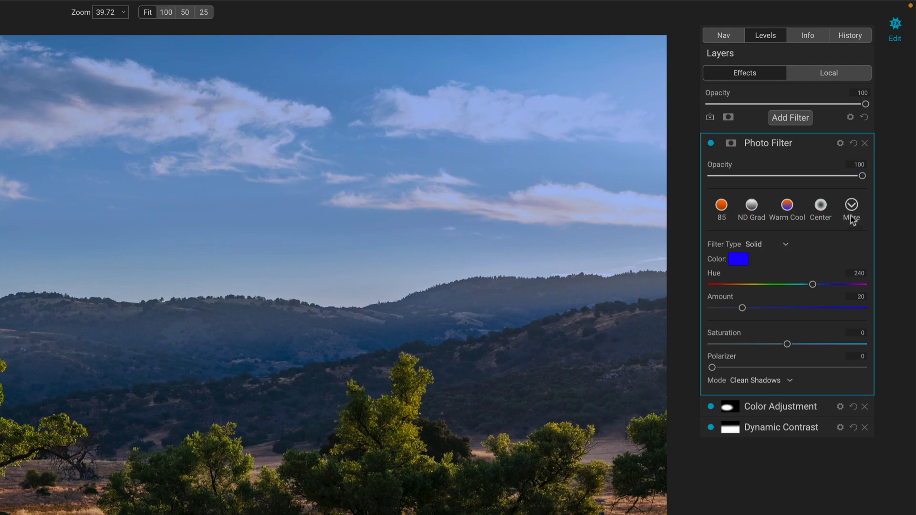
{"action": "left_click", "coordinate": [851, 206]}
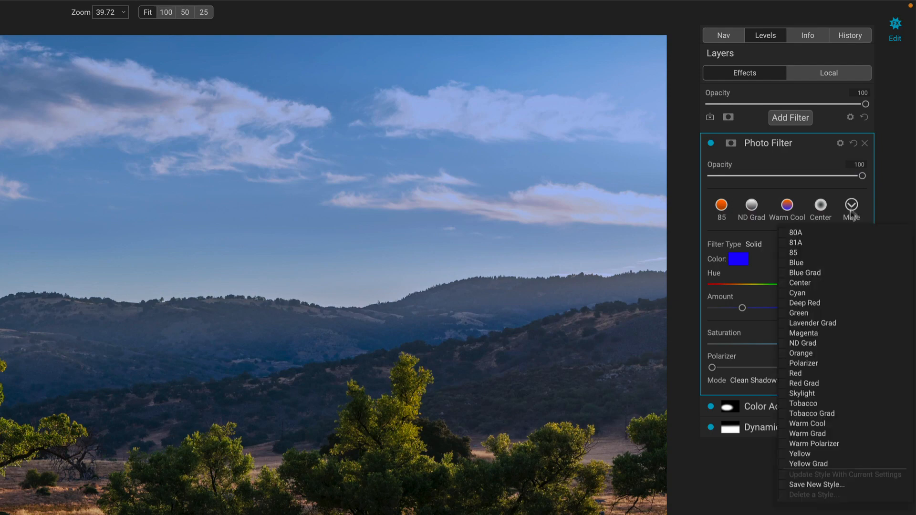
{"action": "left_click", "coordinate": [800, 453]}
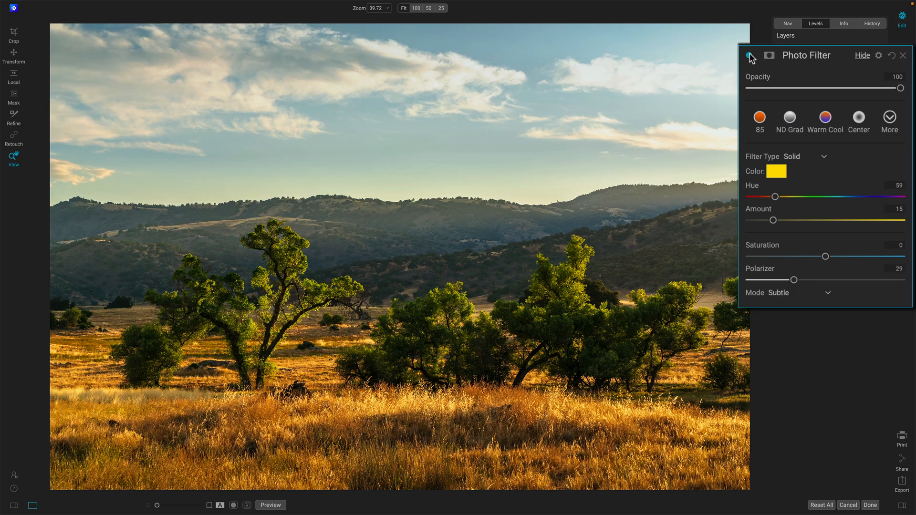
Compare the photo without the yellow filter, then open its mask panel and browse Settings and Mask menus
{"action": "left_click", "coordinate": [749, 56]}
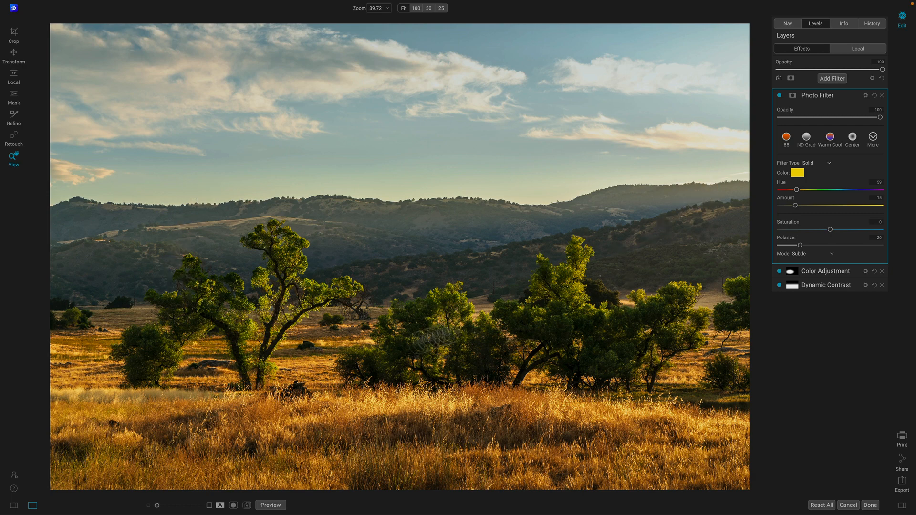
{"action": "mouse_move", "coordinate": [241, 305]}
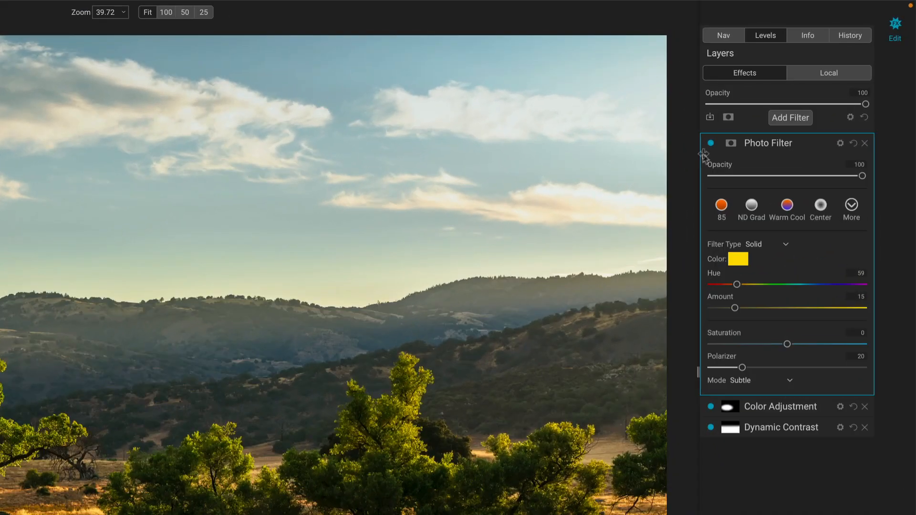
{"action": "left_click", "coordinate": [728, 143]}
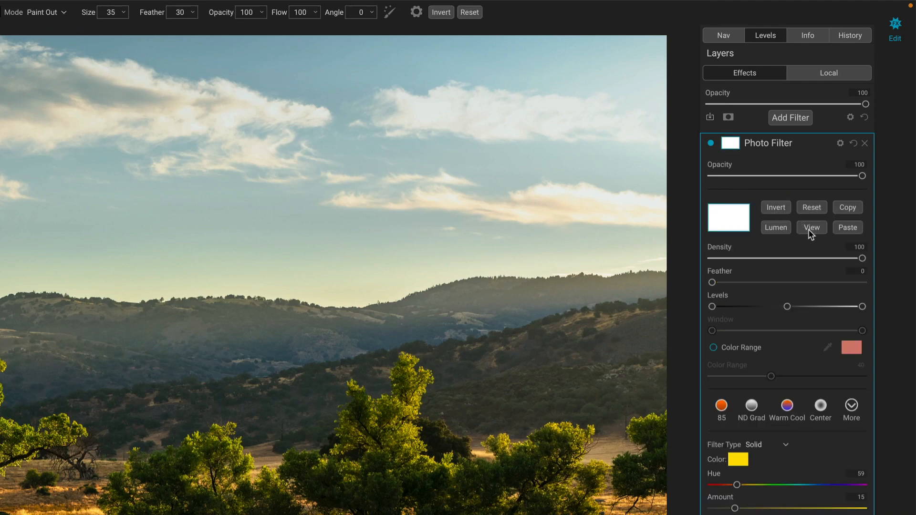
{"action": "left_click", "coordinate": [810, 227]}
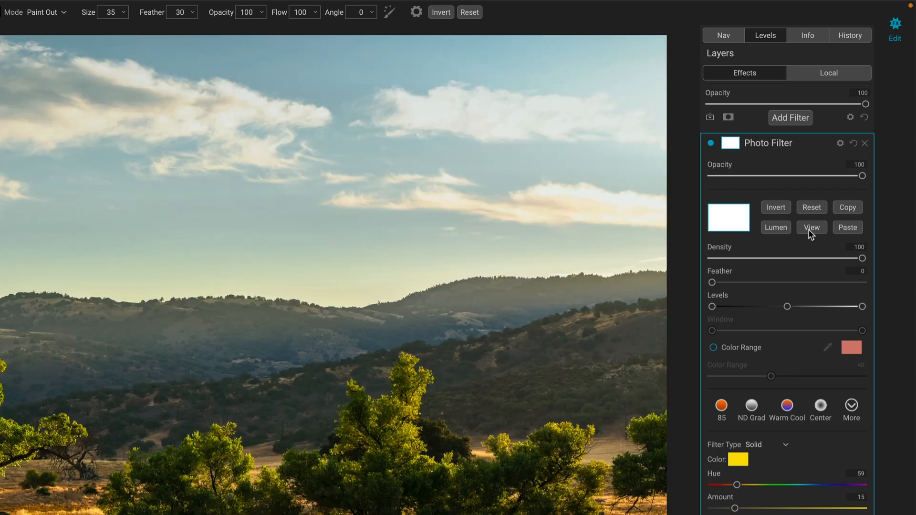
{"action": "left_click", "coordinate": [310, 8]}
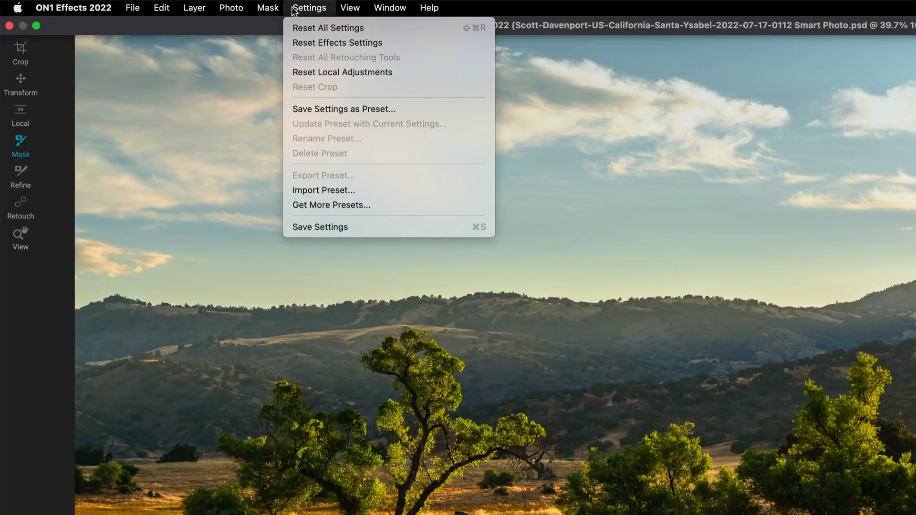
{"action": "left_click", "coordinate": [268, 7]}
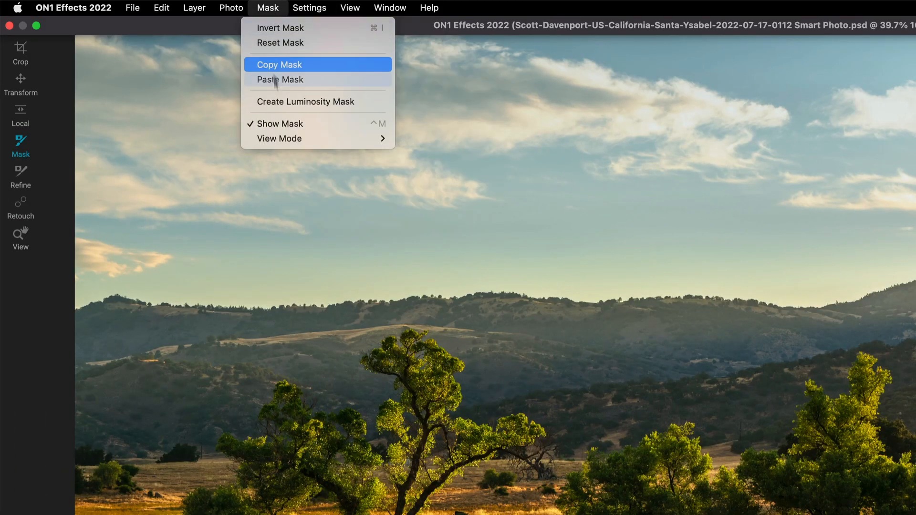
{"action": "mouse_move", "coordinate": [279, 138]}
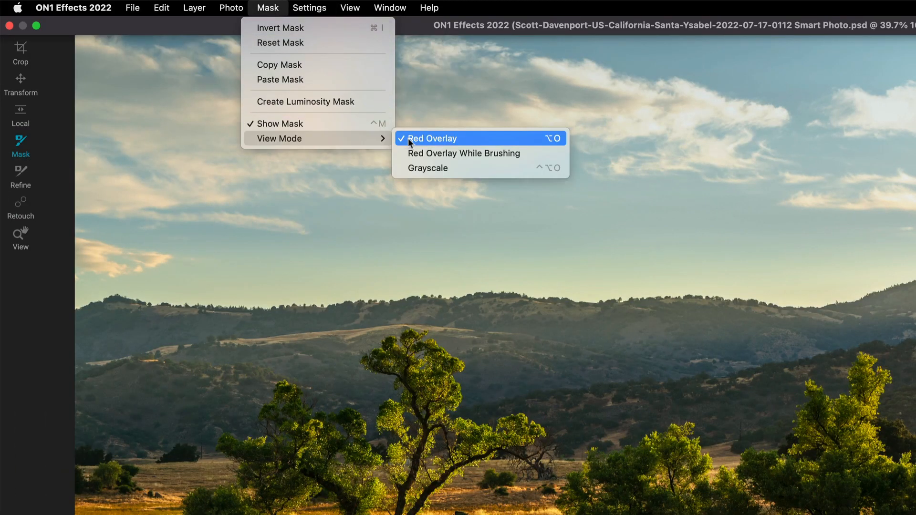
Mask the Photo Filter with a Center-shaped gradient over the right trees, then invert it
{"action": "left_click", "coordinate": [431, 138]}
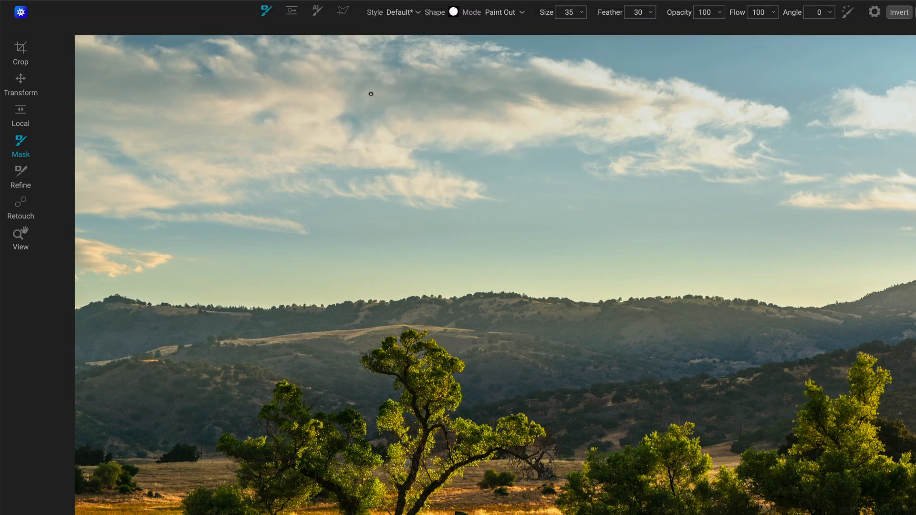
{"action": "left_click", "coordinate": [291, 10]}
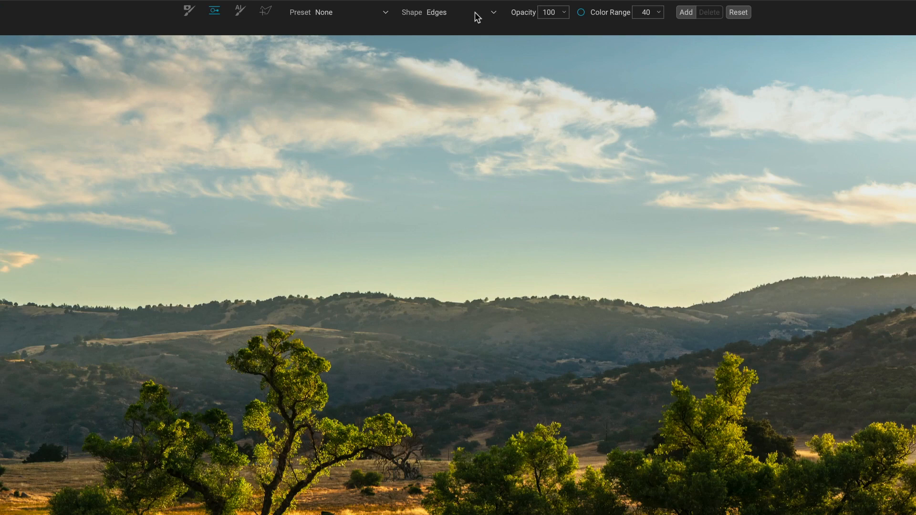
{"action": "left_click", "coordinate": [492, 12]}
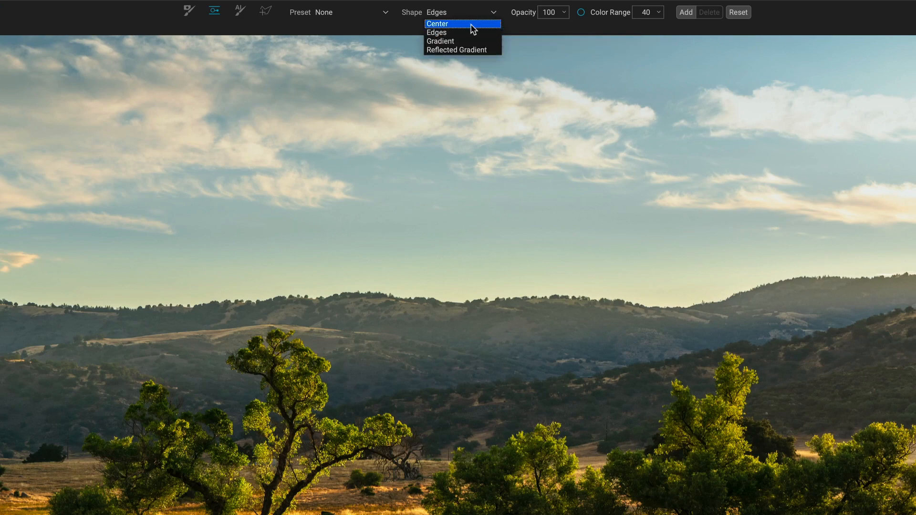
{"action": "left_click", "coordinate": [437, 23]}
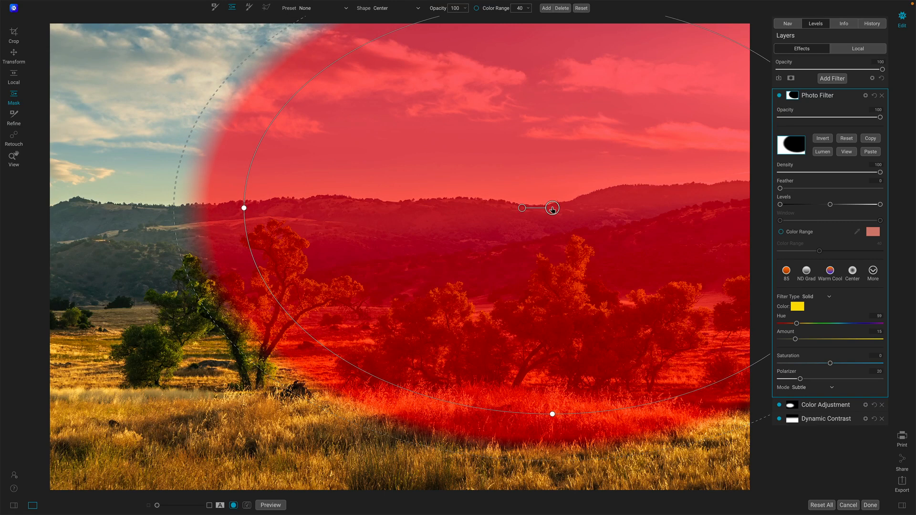
{"action": "mouse_move", "coordinate": [543, 212]}
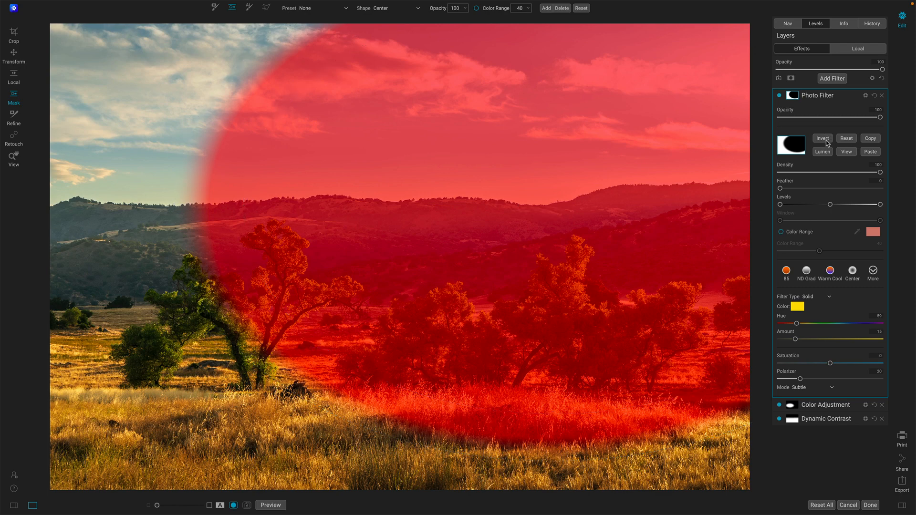
{"action": "left_click", "coordinate": [389, 8]}
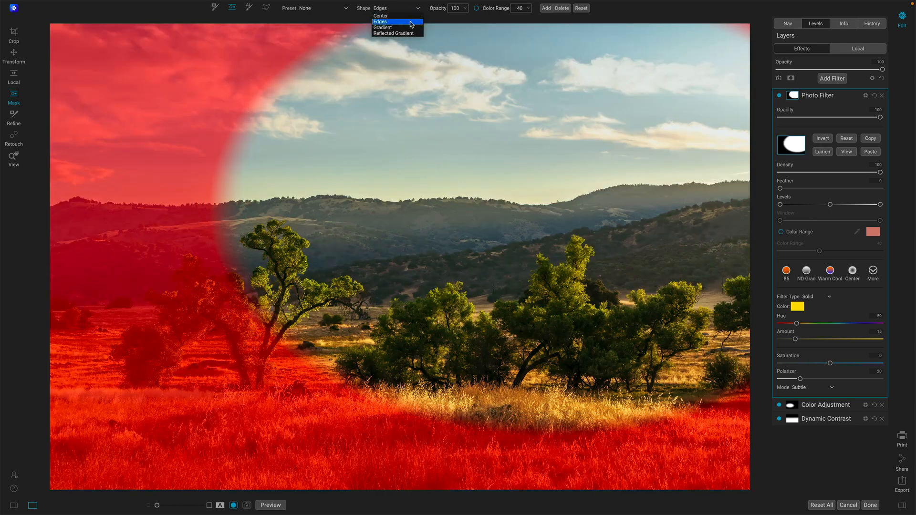
Switch the Photo Filter's gradient mask shape from Center to Edges
{"action": "left_click", "coordinate": [380, 22]}
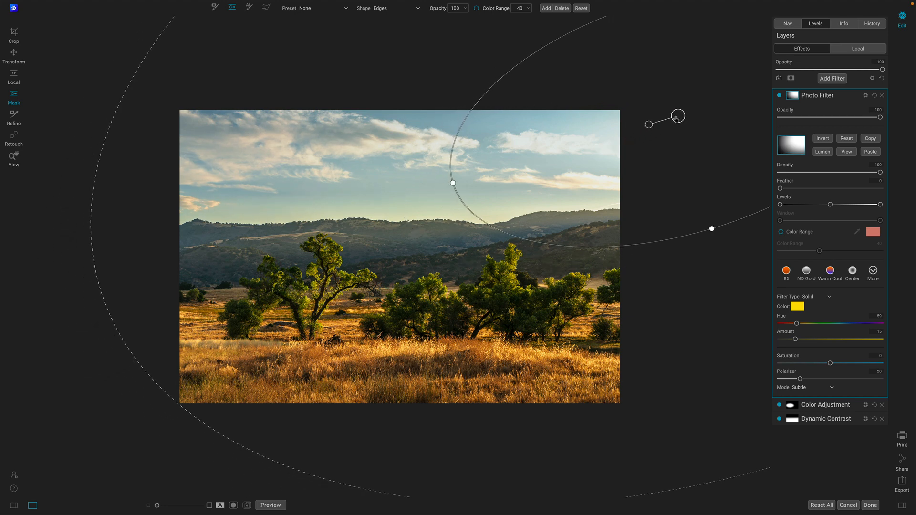
{"action": "left_click", "coordinate": [779, 96]}
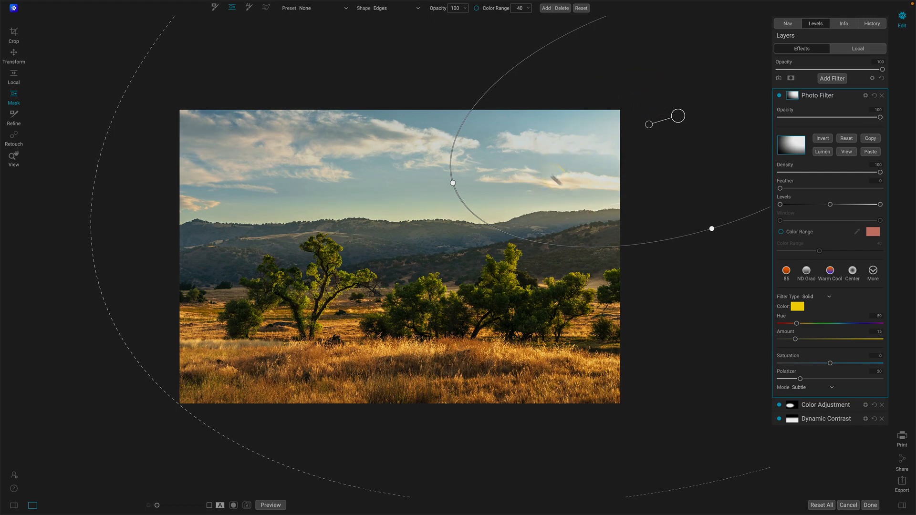
{"action": "mouse_move", "coordinate": [625, 156]}
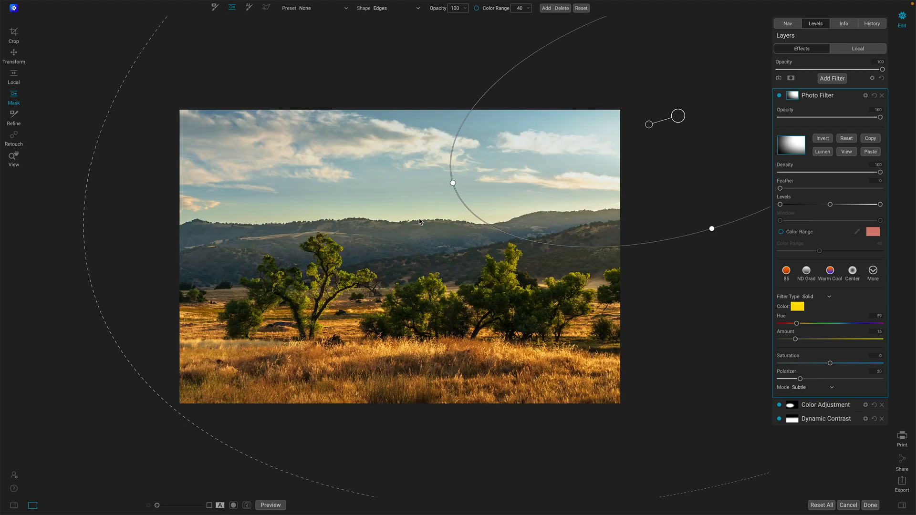
{"action": "mouse_move", "coordinate": [489, 198]}
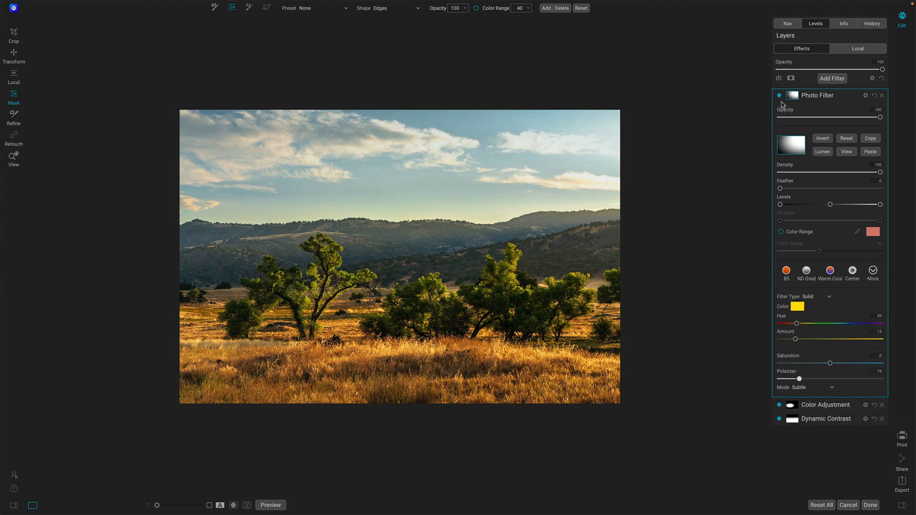
{"action": "left_click", "coordinate": [779, 96]}
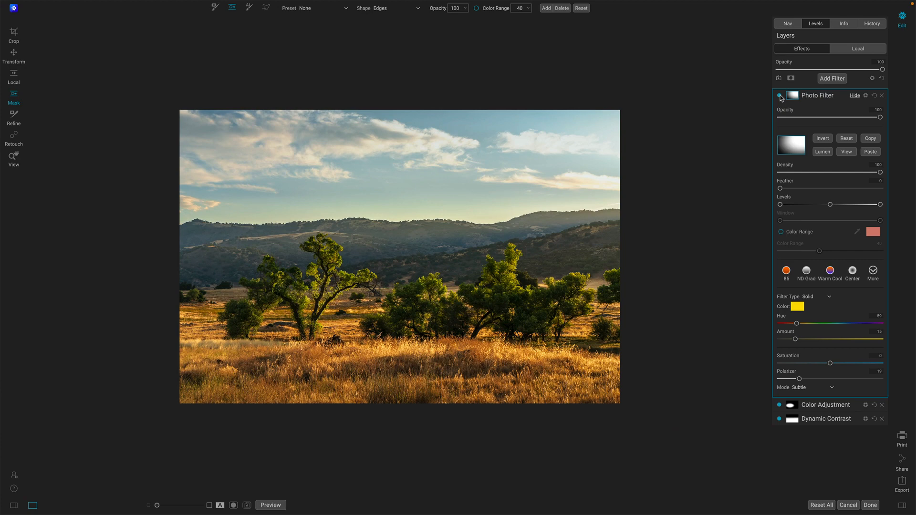
{"action": "left_click", "coordinate": [13, 158]}
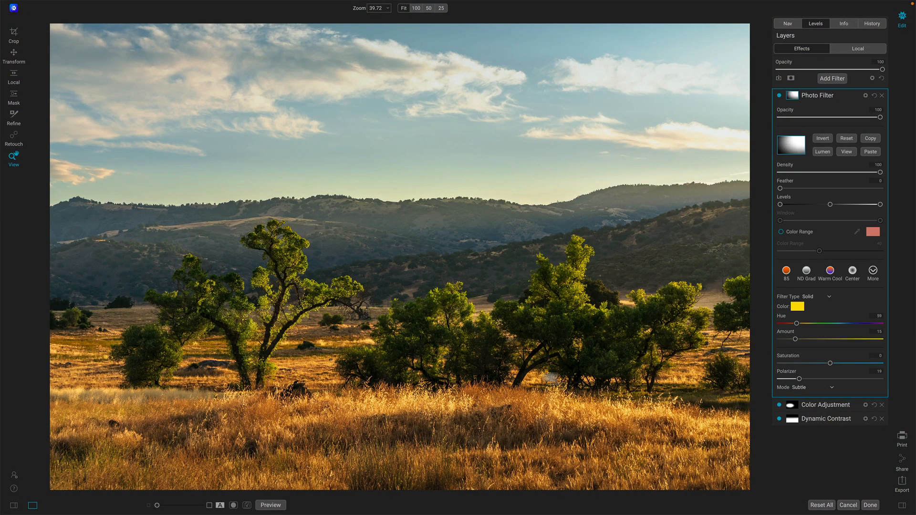
{"action": "mouse_move", "coordinate": [602, 295]}
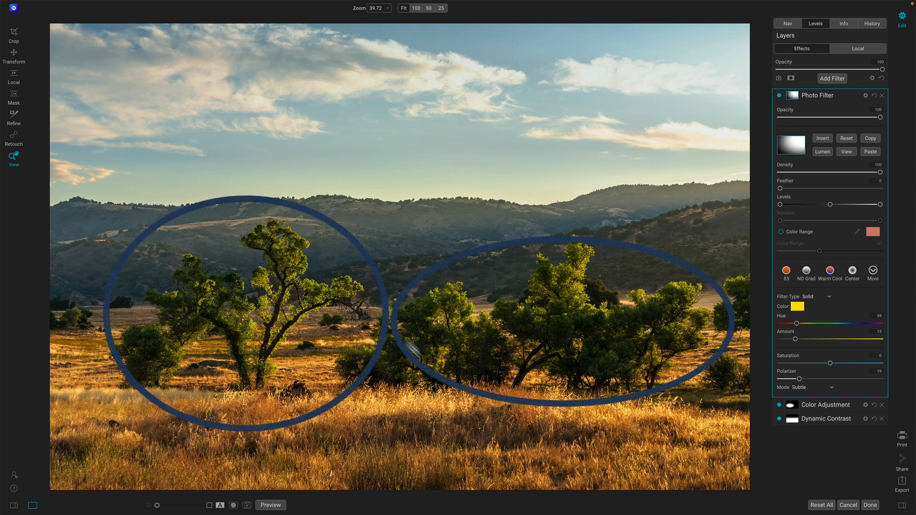
{"action": "mouse_move", "coordinate": [486, 282]}
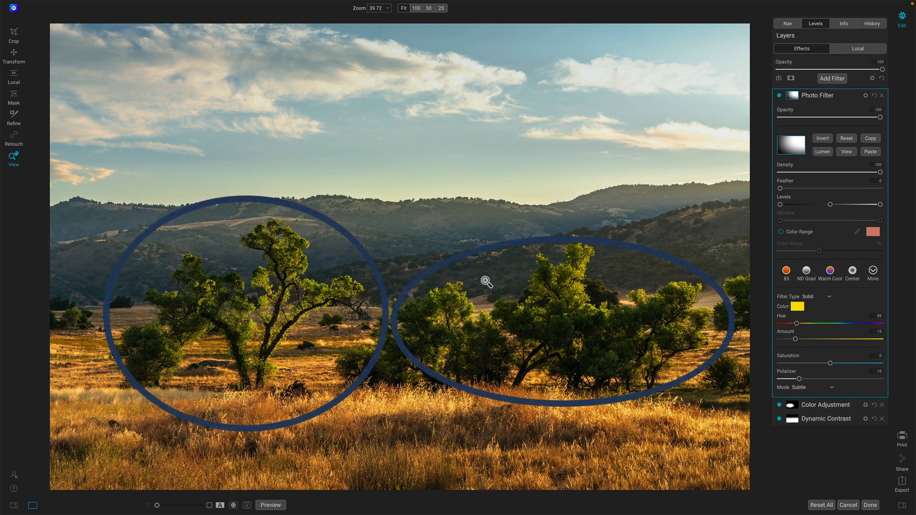